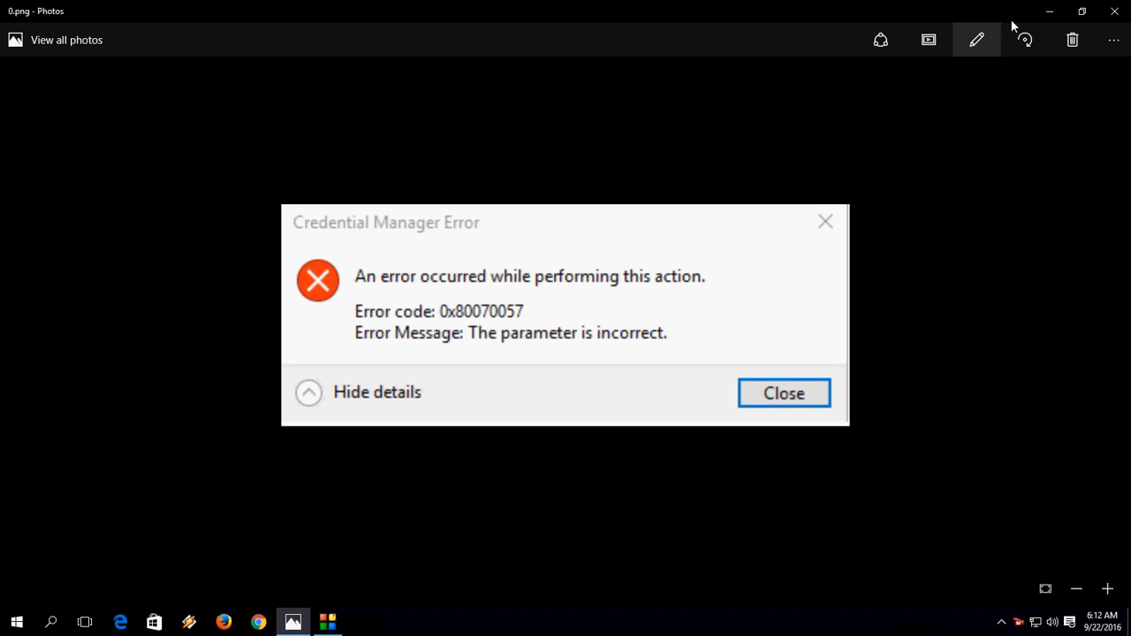
Close the Photos window showing the Credential Manager error 0x80070057 screenshot.
{"action": "left_click", "coordinate": [783, 392]}
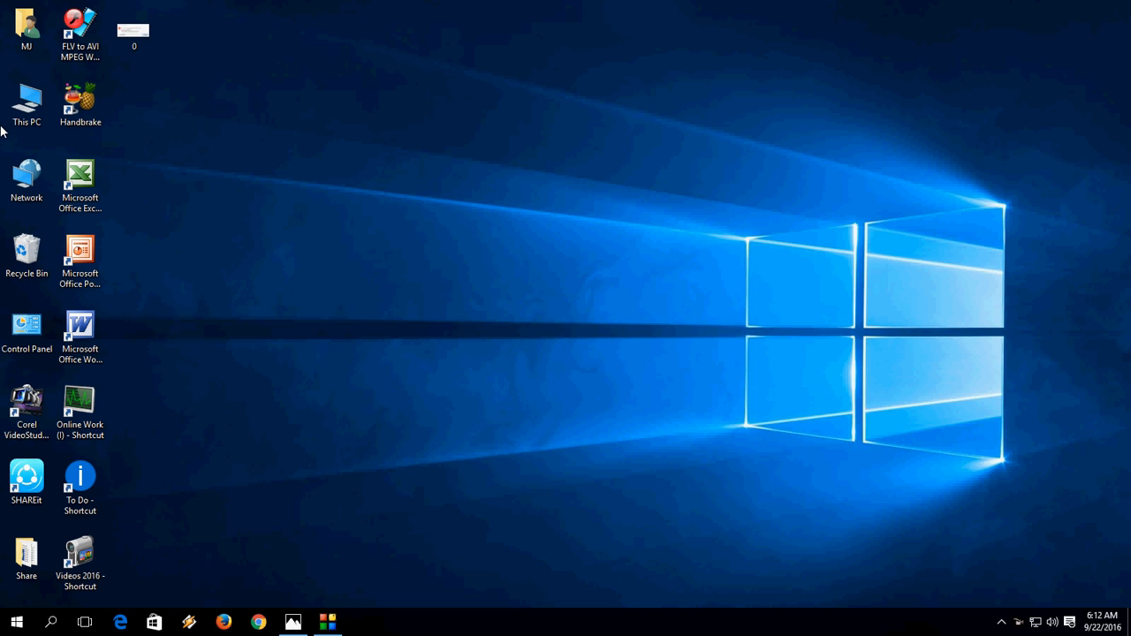
Manage This PC and expand Services and Applications to show Services.
{"action": "right_click", "coordinate": [27, 102]}
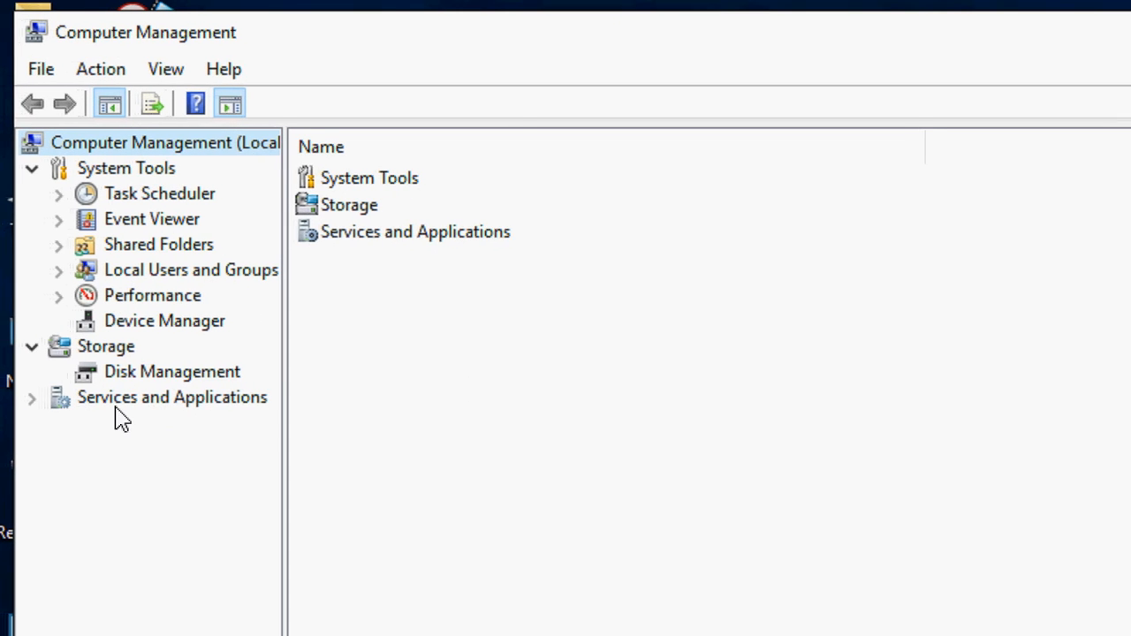
{"action": "left_click", "coordinate": [171, 397]}
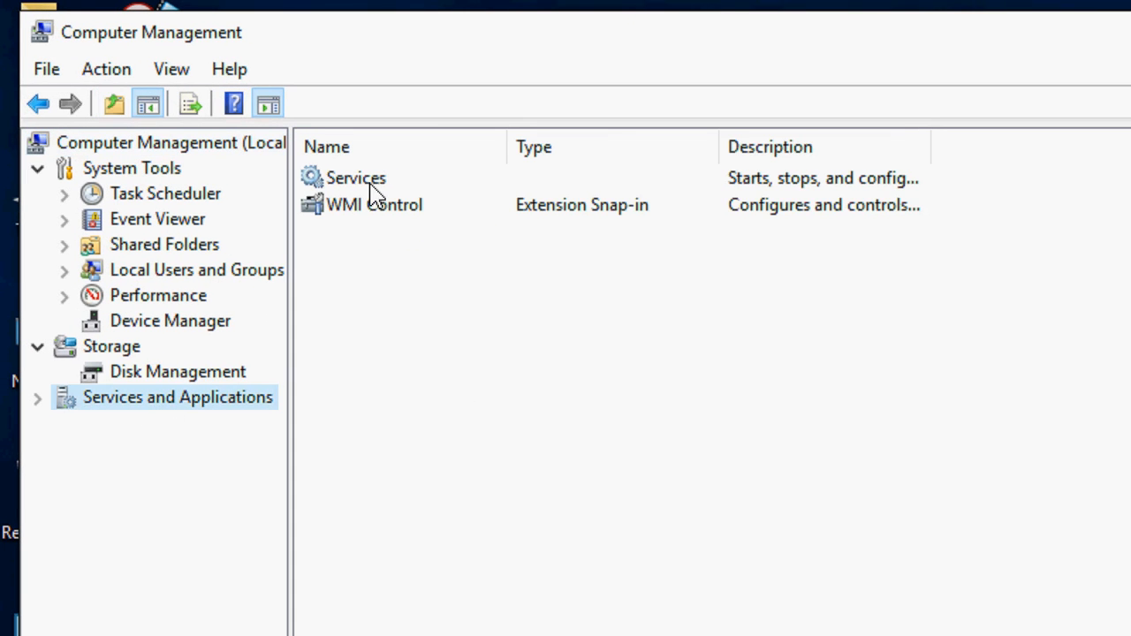
{"action": "left_click", "coordinate": [38, 397]}
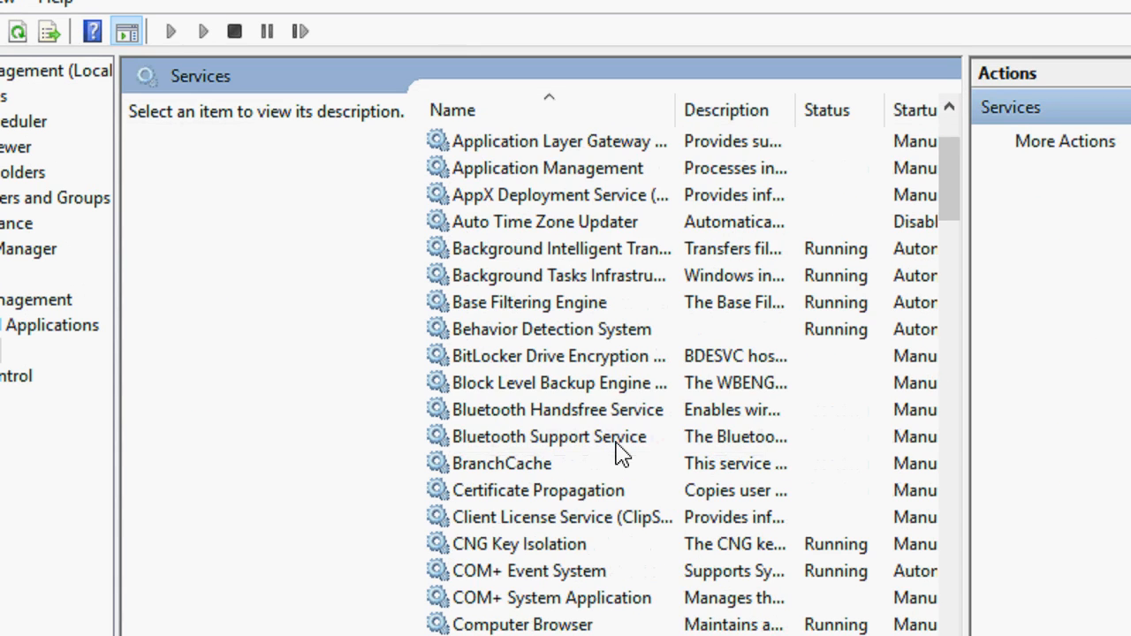
{"action": "scroll", "scroll_direction": "down", "scroll_amount": 3}
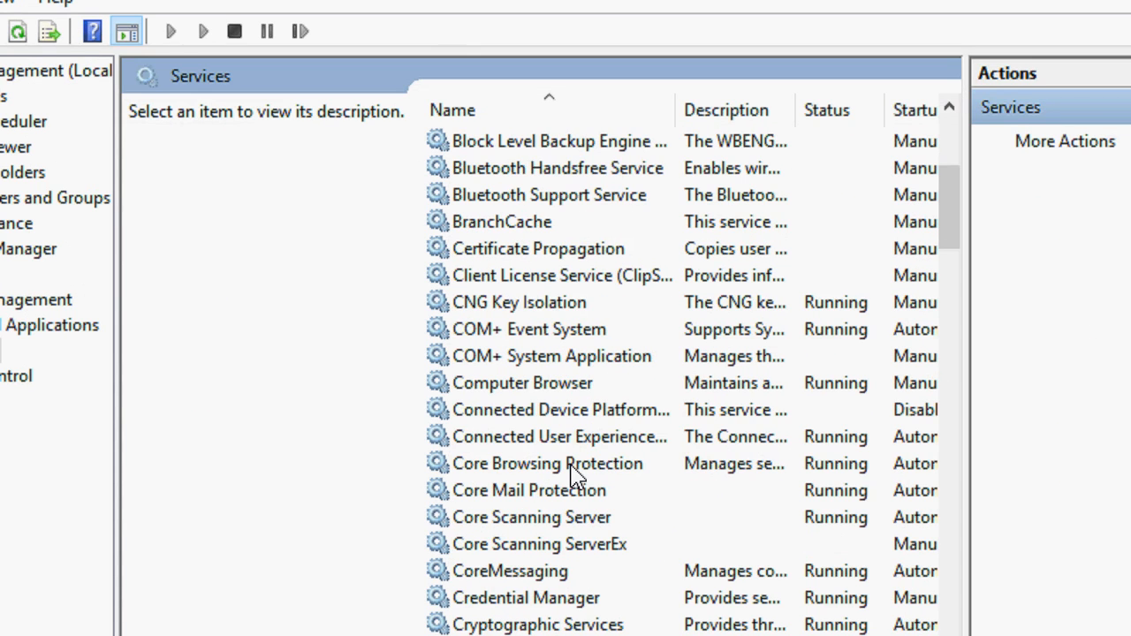
{"action": "scroll", "scroll_direction": "down", "scroll_amount": 3}
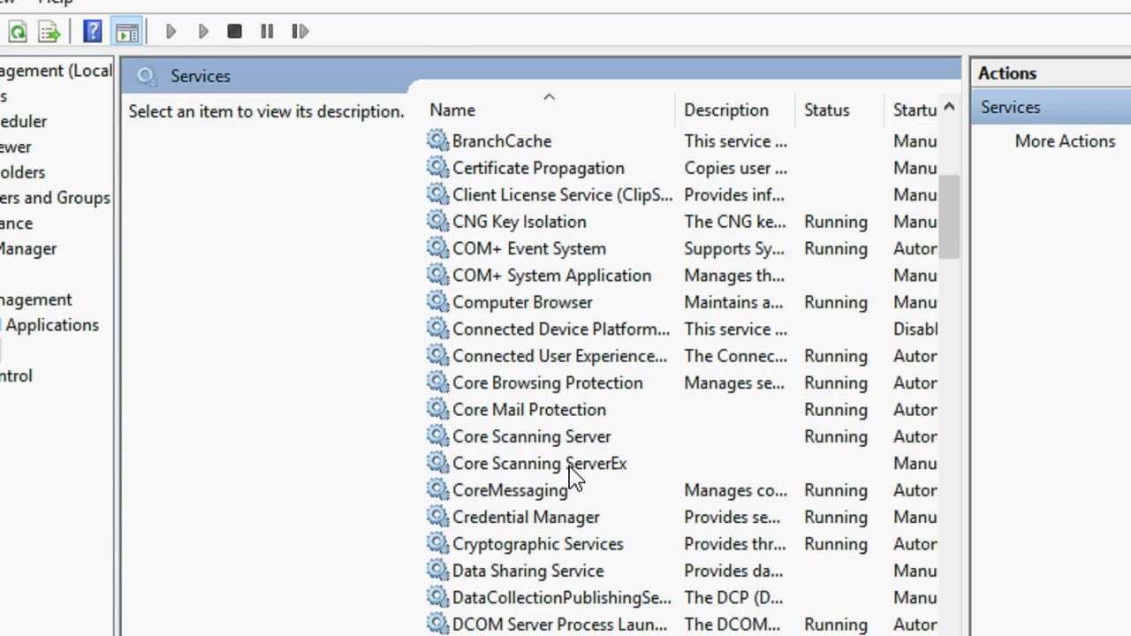
{"action": "mouse_move", "coordinate": [530, 400]}
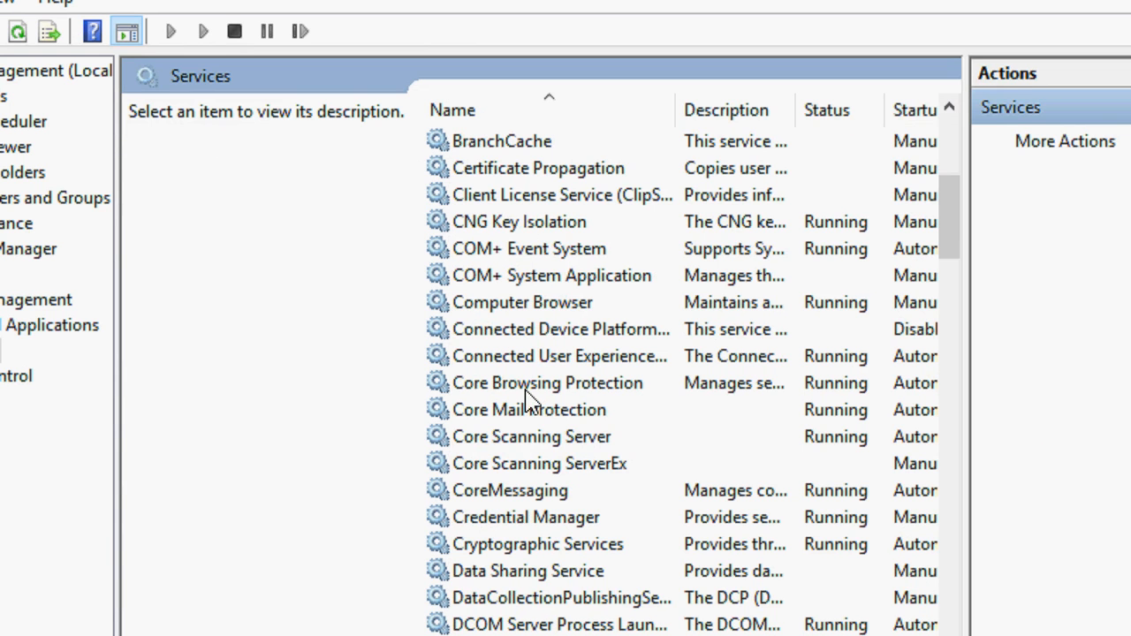
{"action": "mouse_move", "coordinate": [519, 459]}
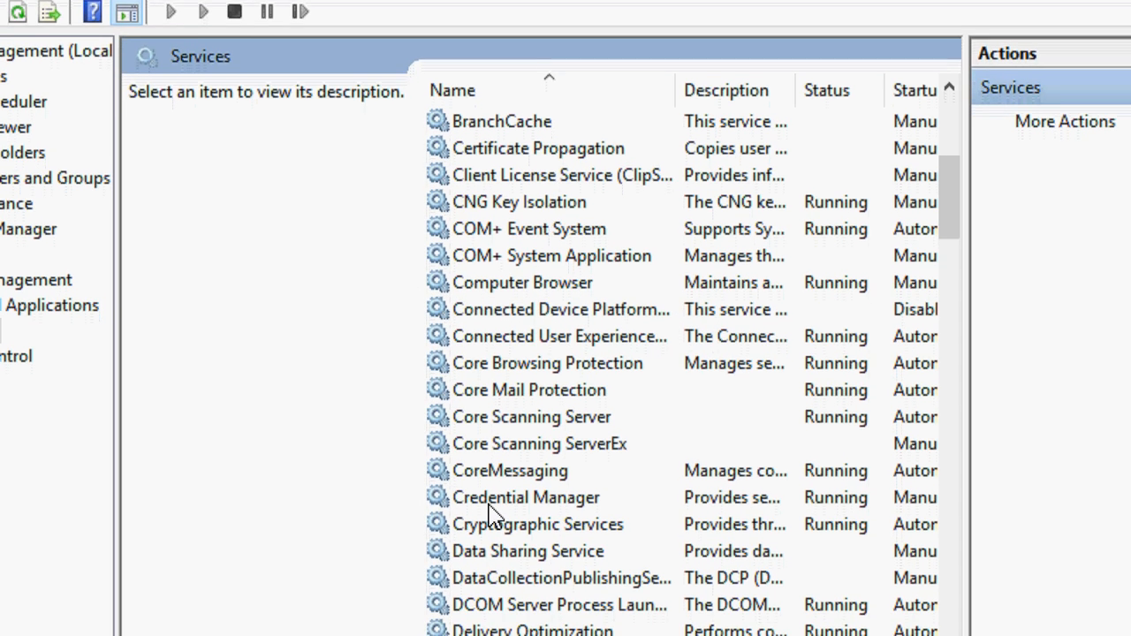
Set Credential Manager's startup type to Manual, then exit Computer Management.
{"action": "double_click", "coordinate": [527, 496]}
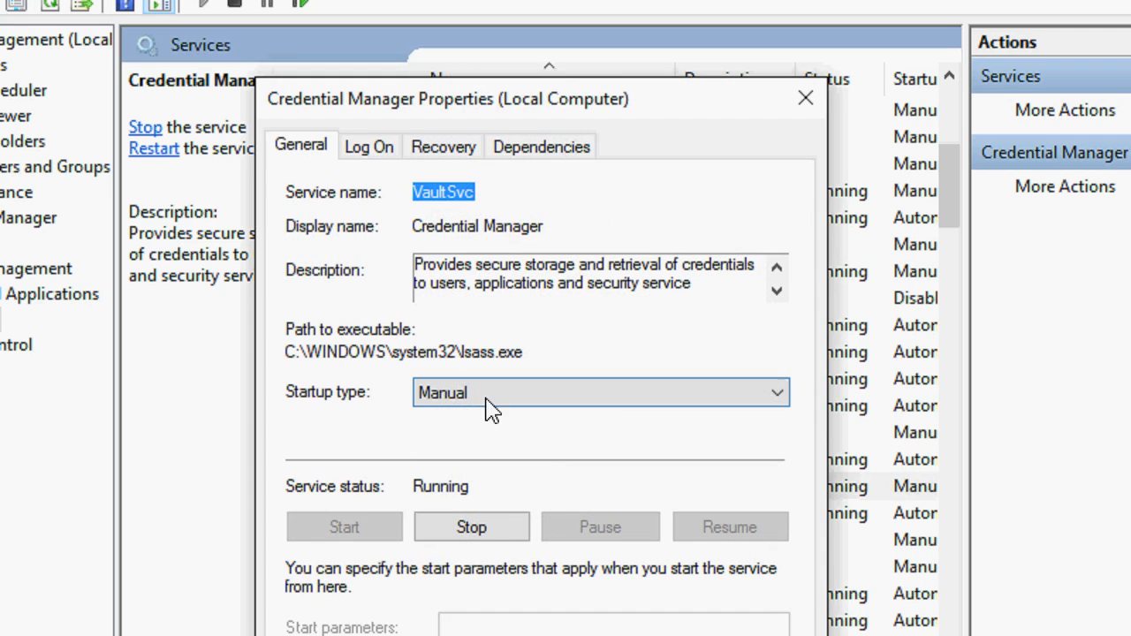
{"action": "left_click", "coordinate": [599, 392]}
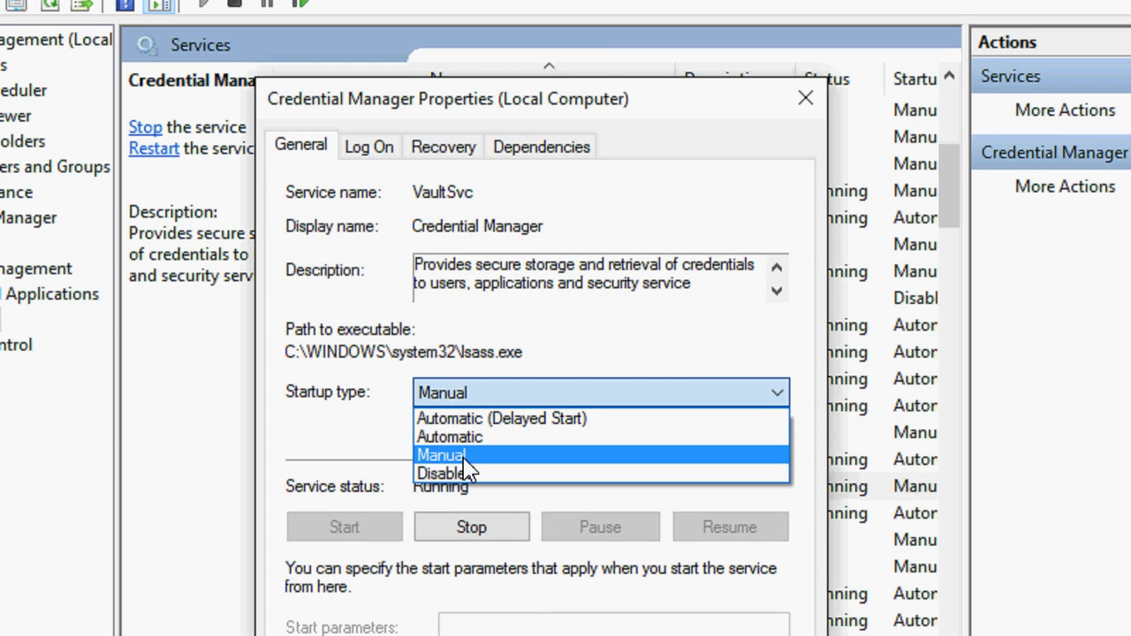
{"action": "left_click", "coordinate": [439, 455]}
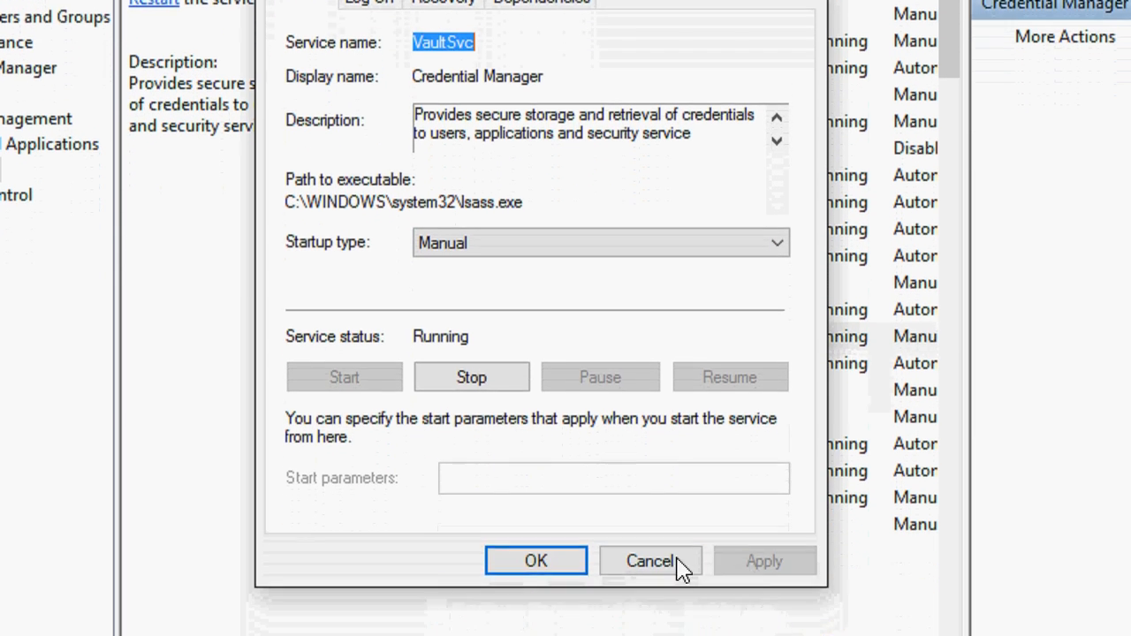
{"action": "left_click", "coordinate": [651, 561]}
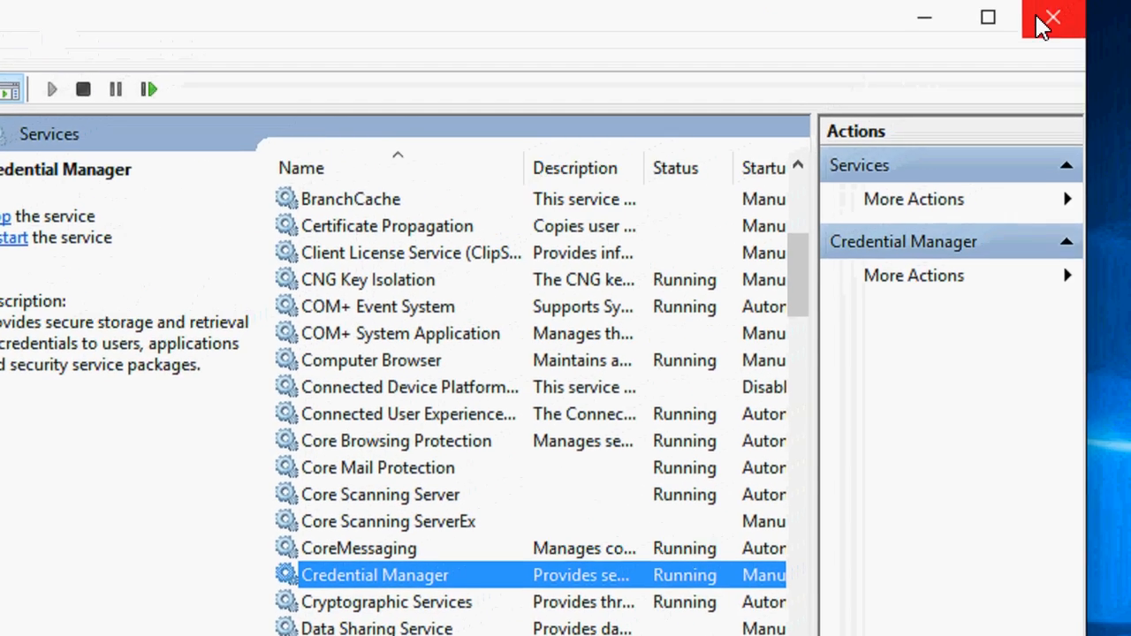
{"action": "left_click", "coordinate": [1051, 17]}
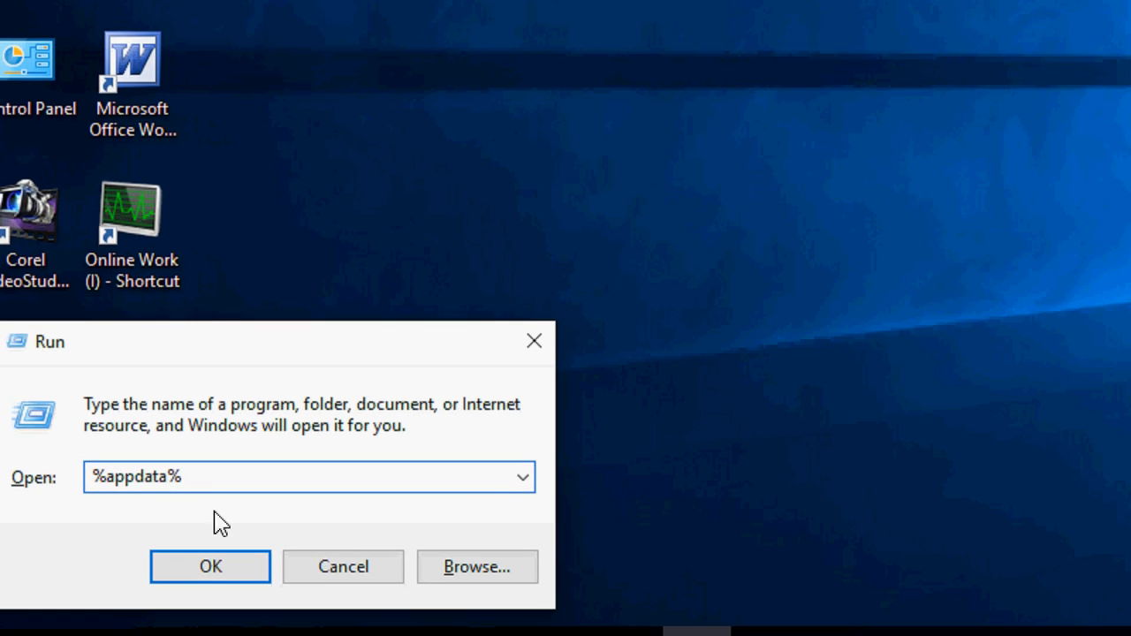
Run %appdata% to open the AppData Roaming folder.
{"action": "left_click", "coordinate": [209, 566]}
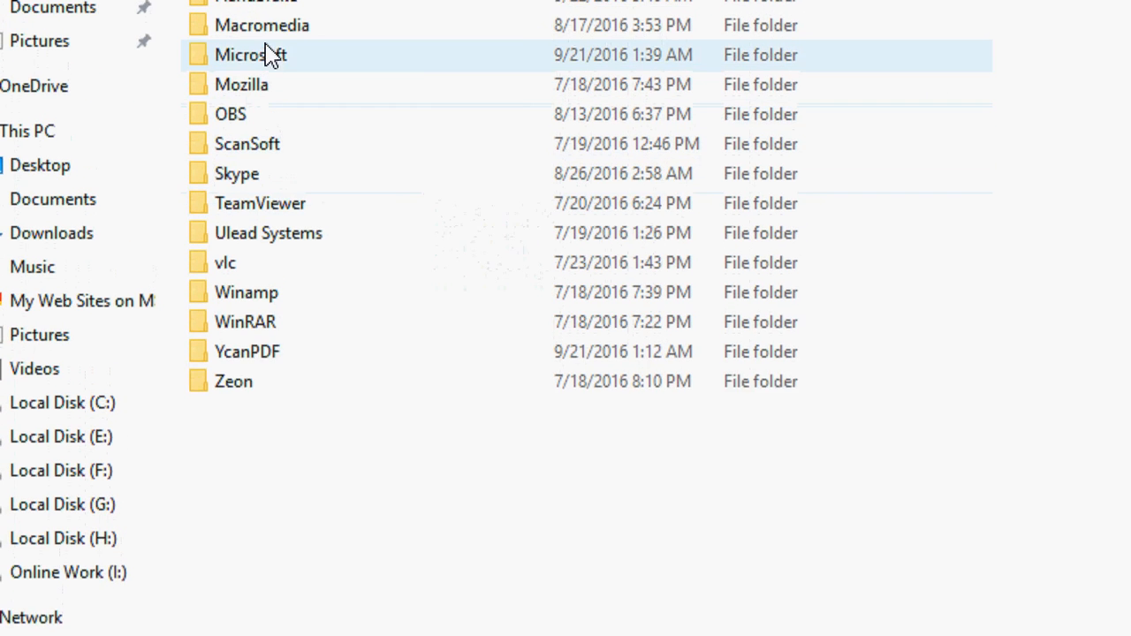
Navigate into Microsoft\Protect\S-1-5-21… folder and bring up the View options.
{"action": "double_click", "coordinate": [251, 55]}
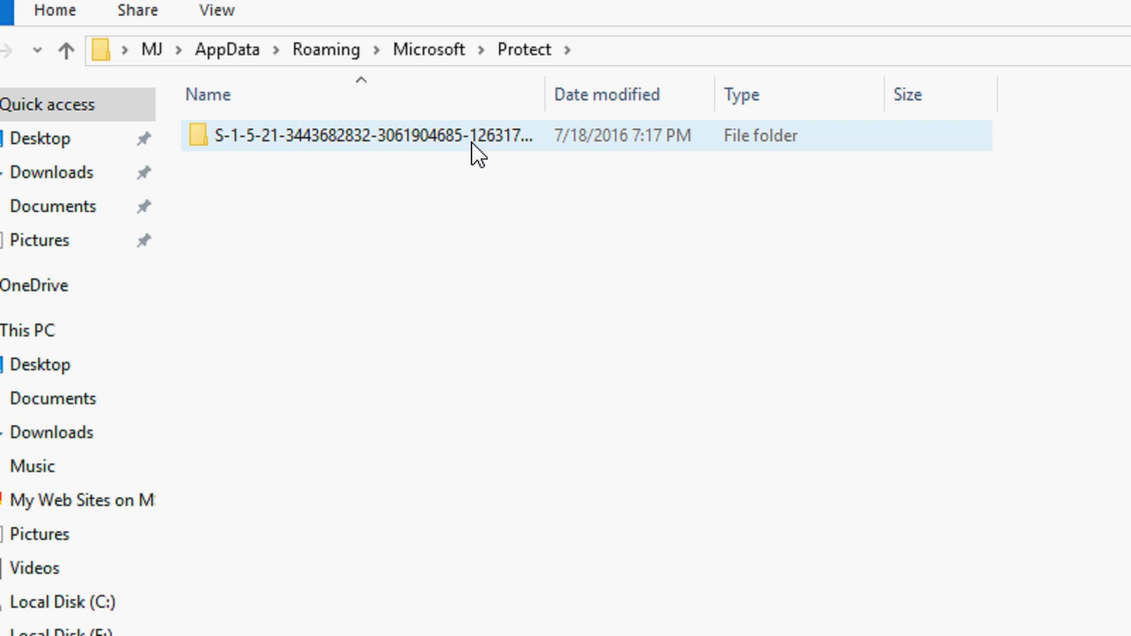
{"action": "double_click", "coordinate": [371, 135]}
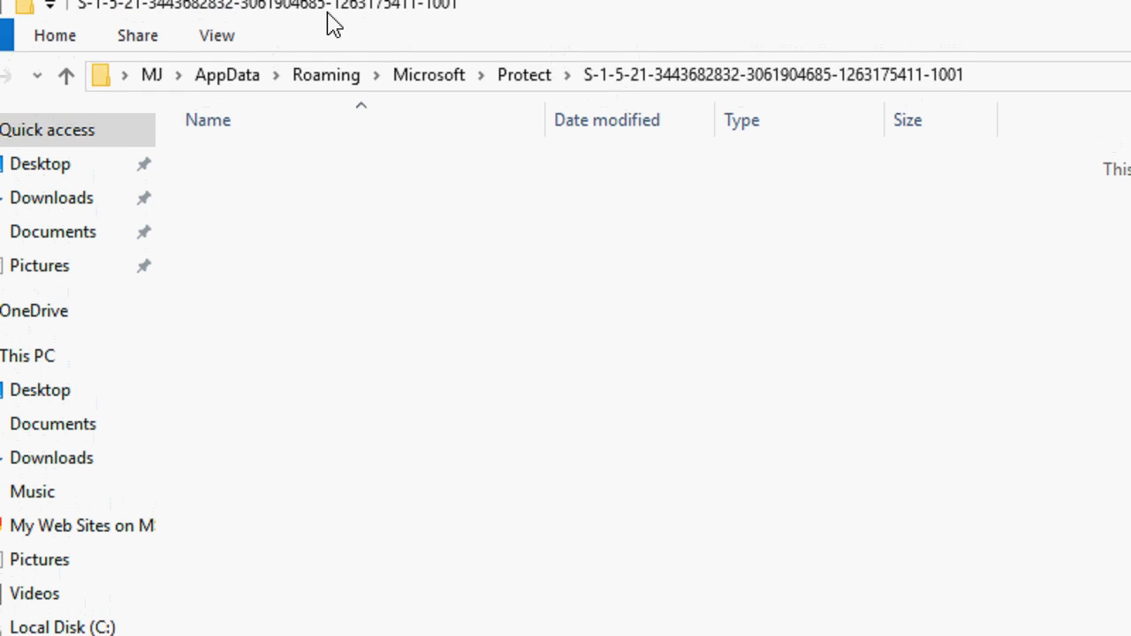
{"action": "left_click", "coordinate": [216, 36]}
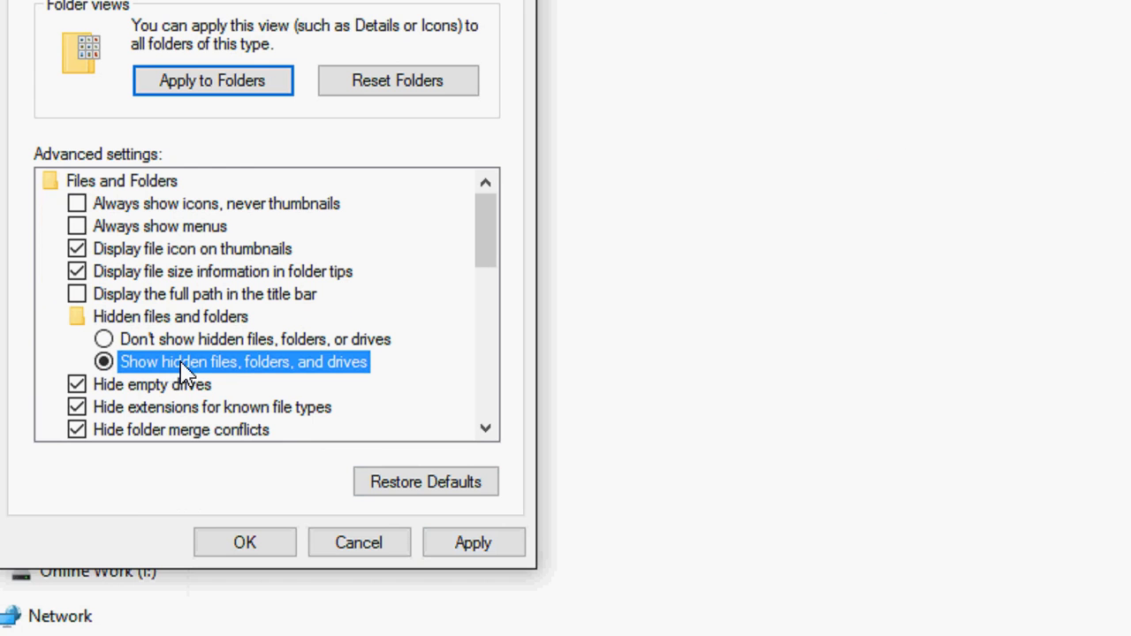
Apply 'Show hidden files, folders, and drives' in Folder Options.
{"action": "left_click", "coordinate": [473, 525]}
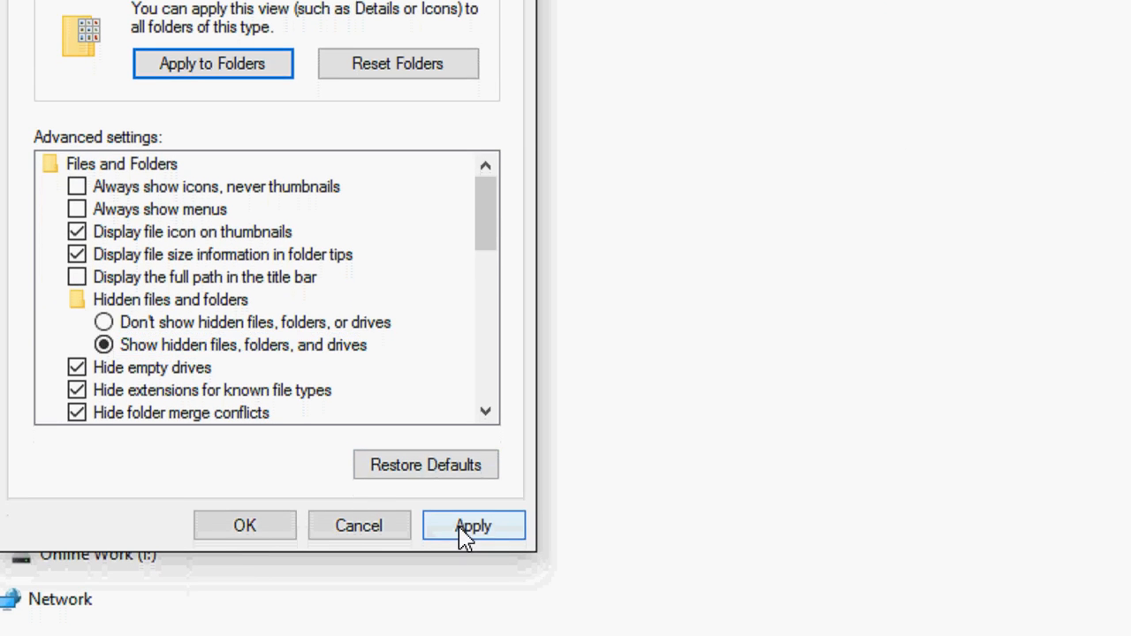